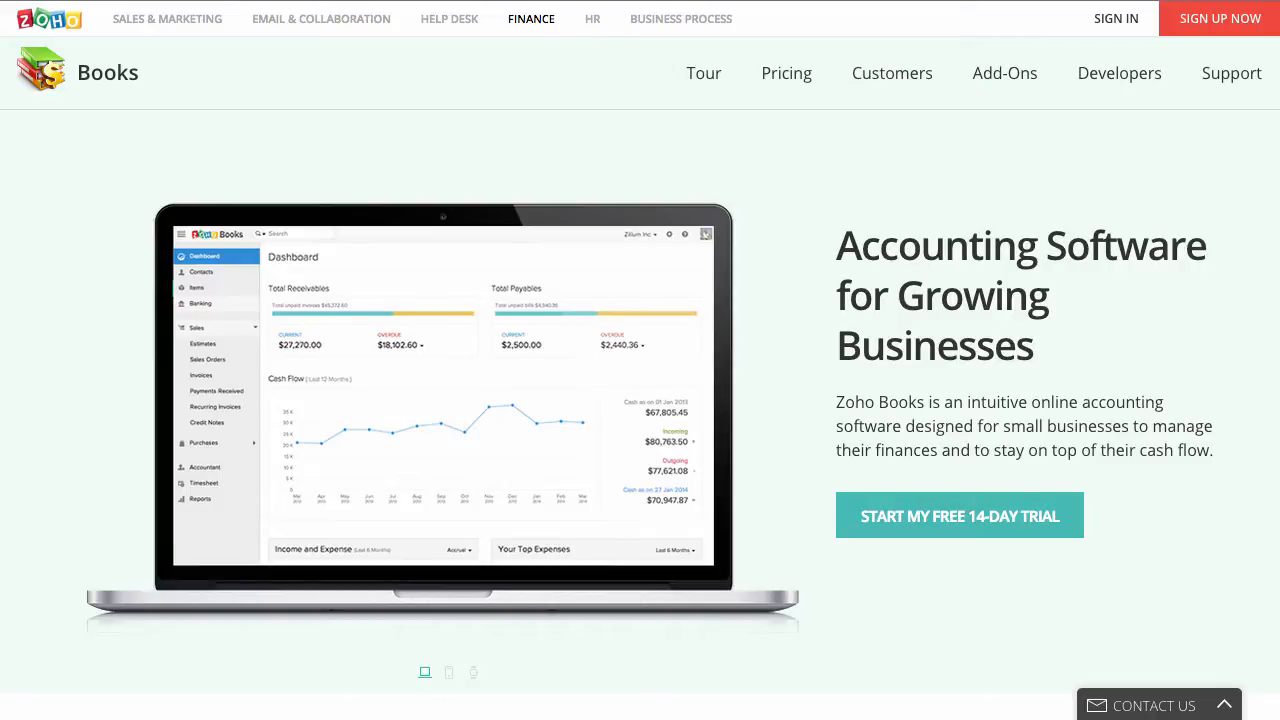
Start the free 14-day trial for Zylkar Global in the U.S.A and submit the signup form.
left_click(448, 672)
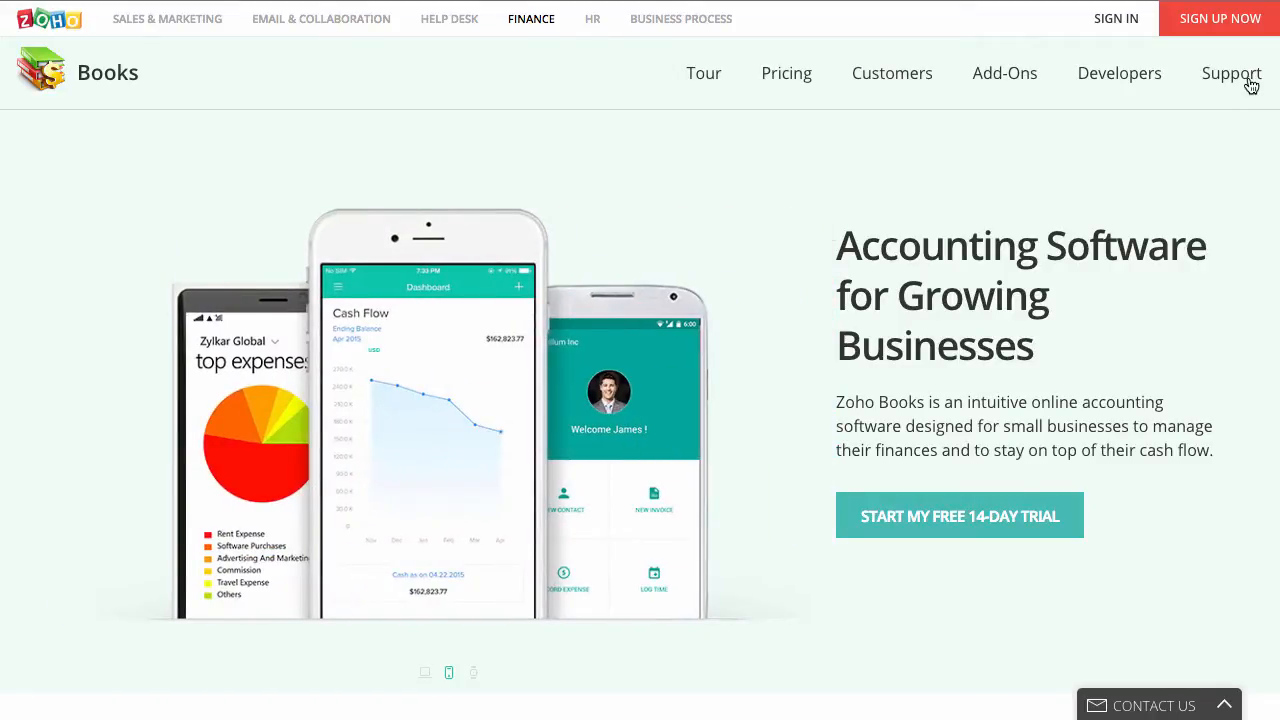
left_click(960, 516)
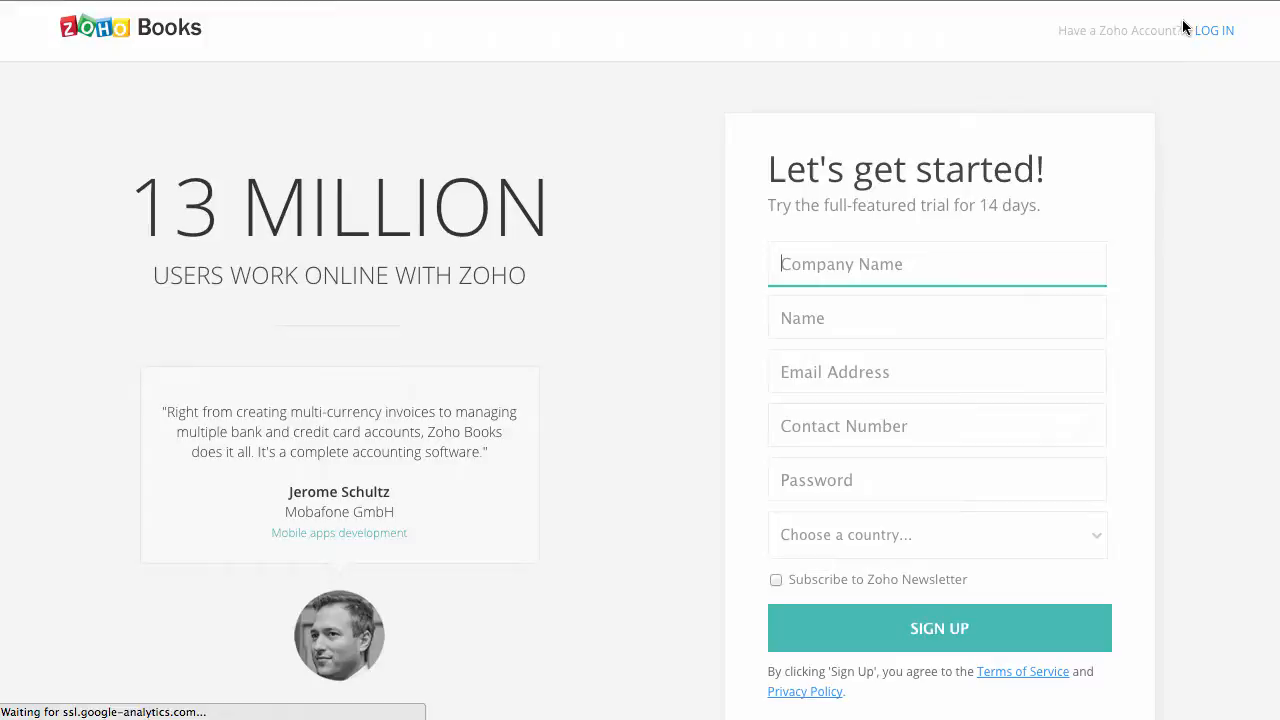
mouse_move(974, 262)
type("Zylkar Global")
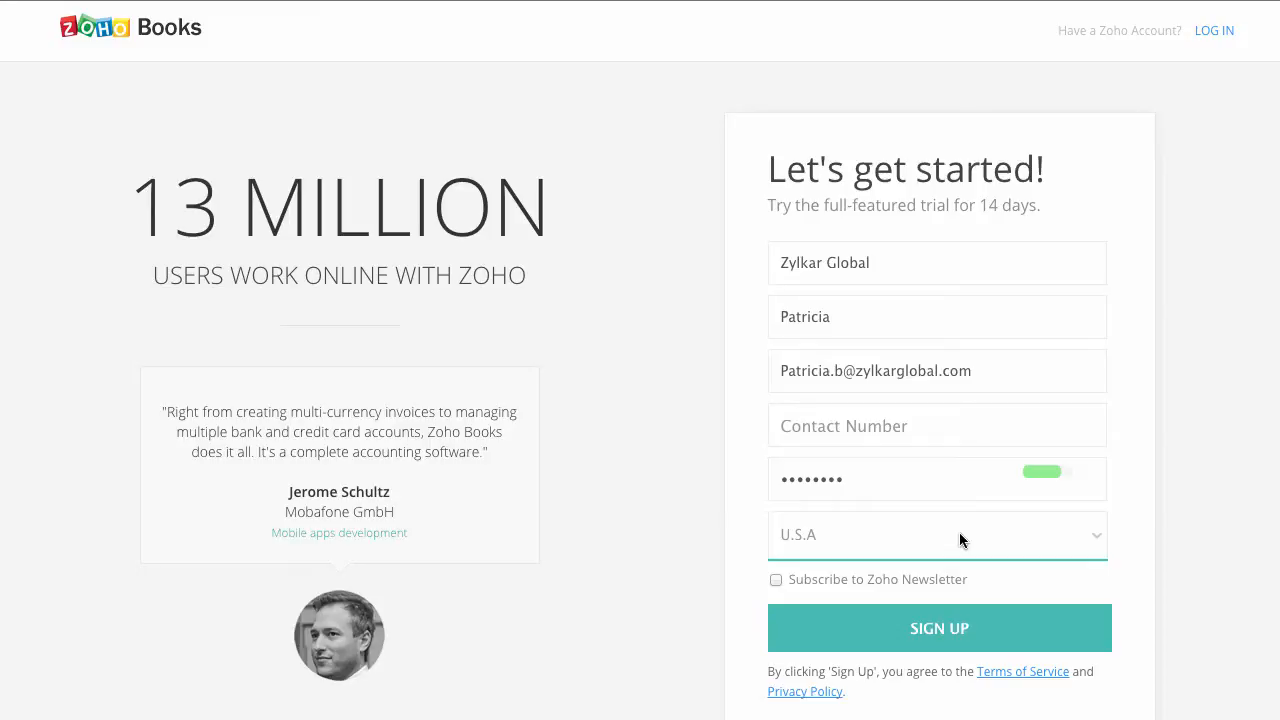
mouse_move(812, 640)
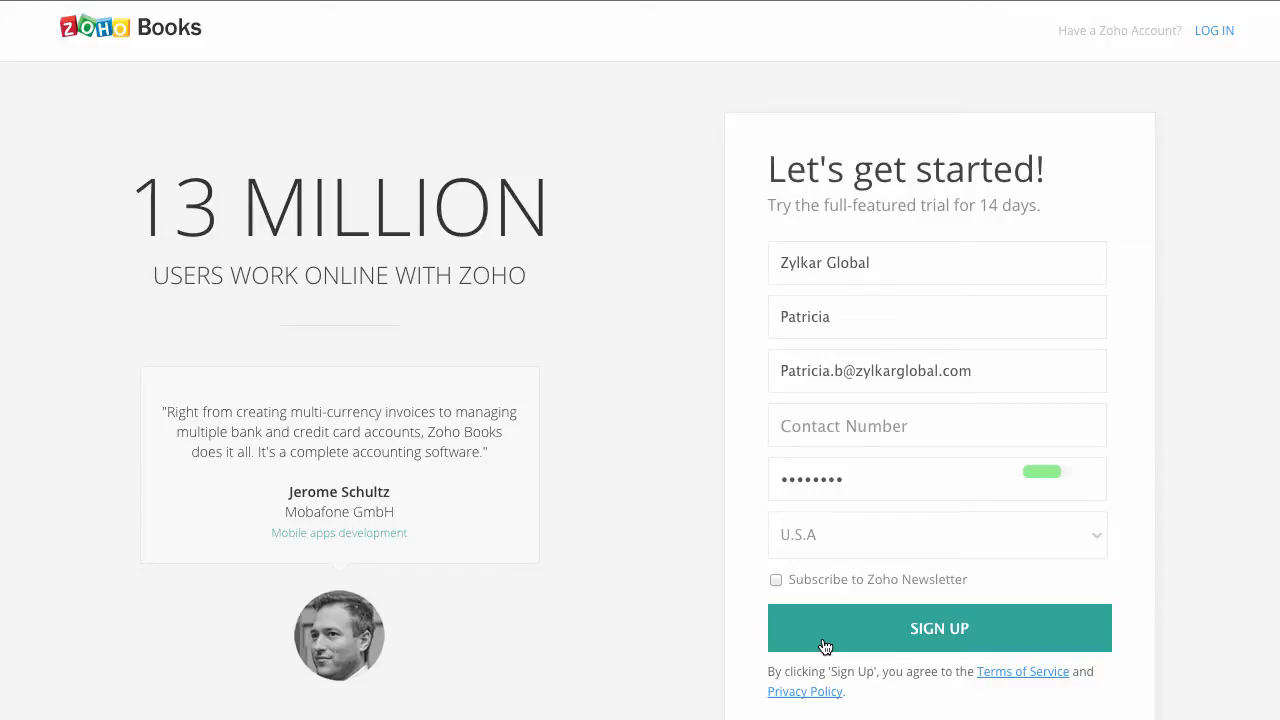
left_click(938, 628)
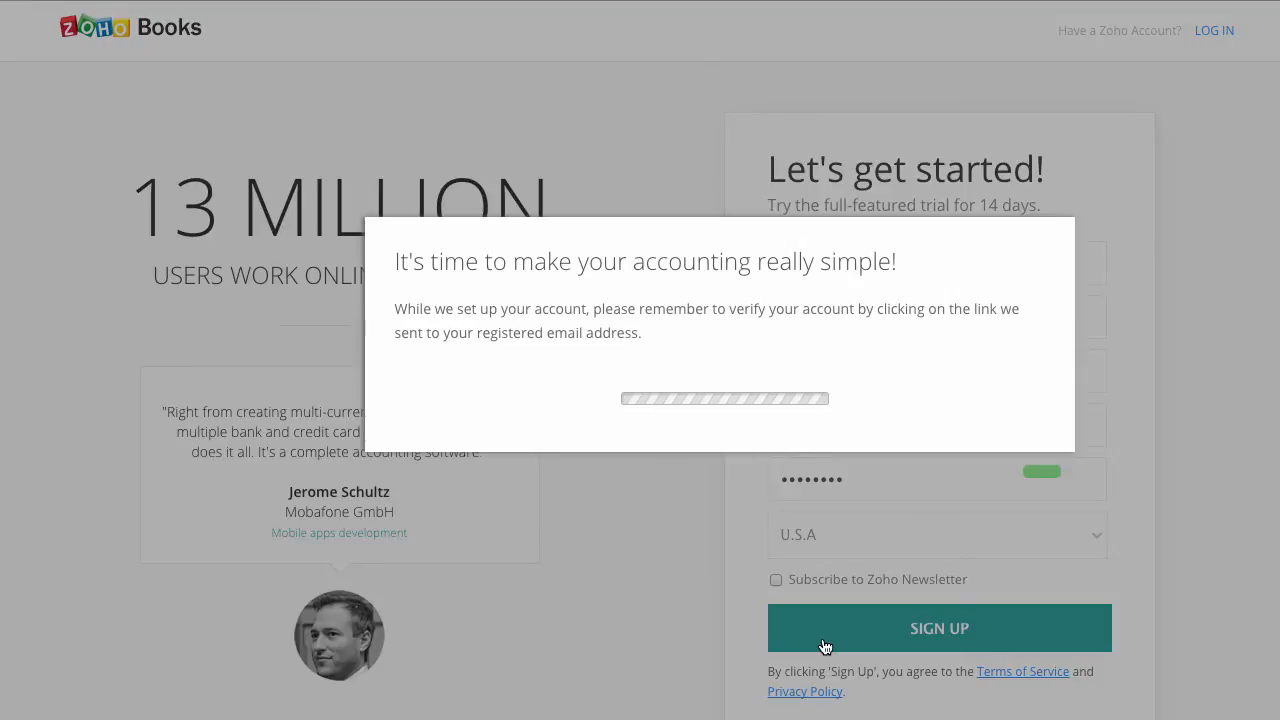
Enter start date, Corporation business type, Marketing industry, QuickBooks, and the Chicago, Illinois address.
left_click(938, 628)
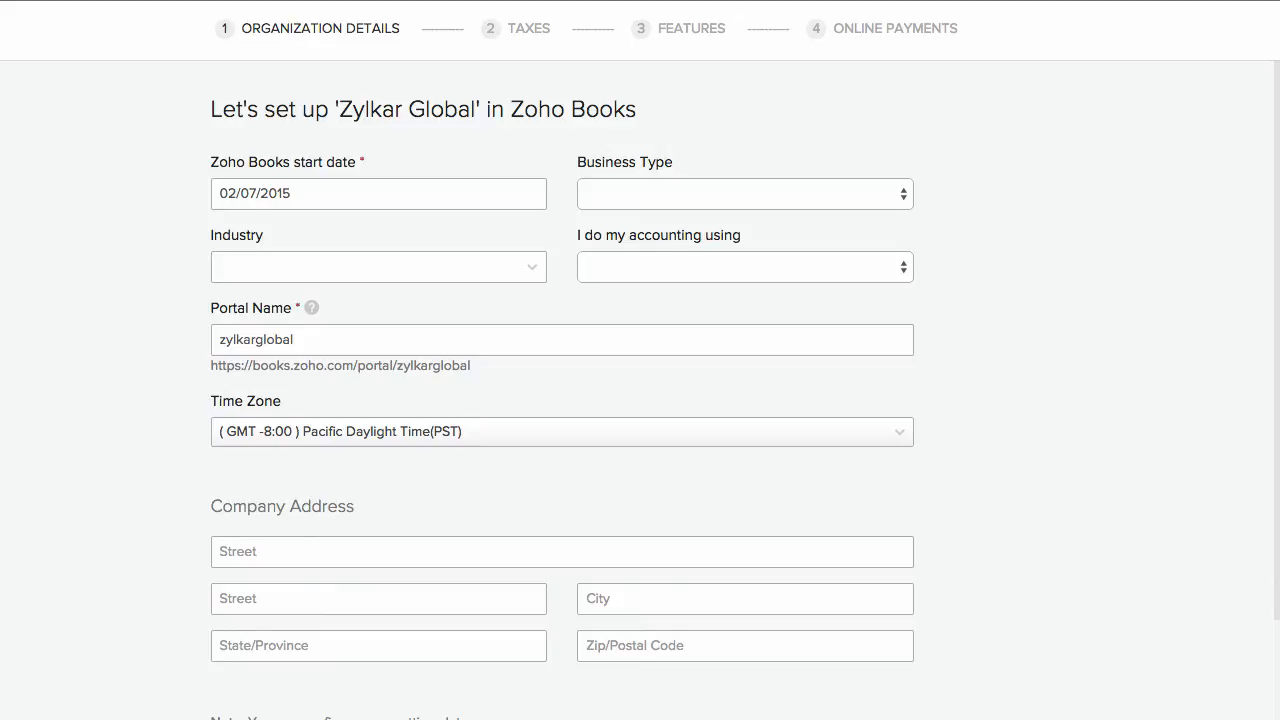
left_click(378, 192)
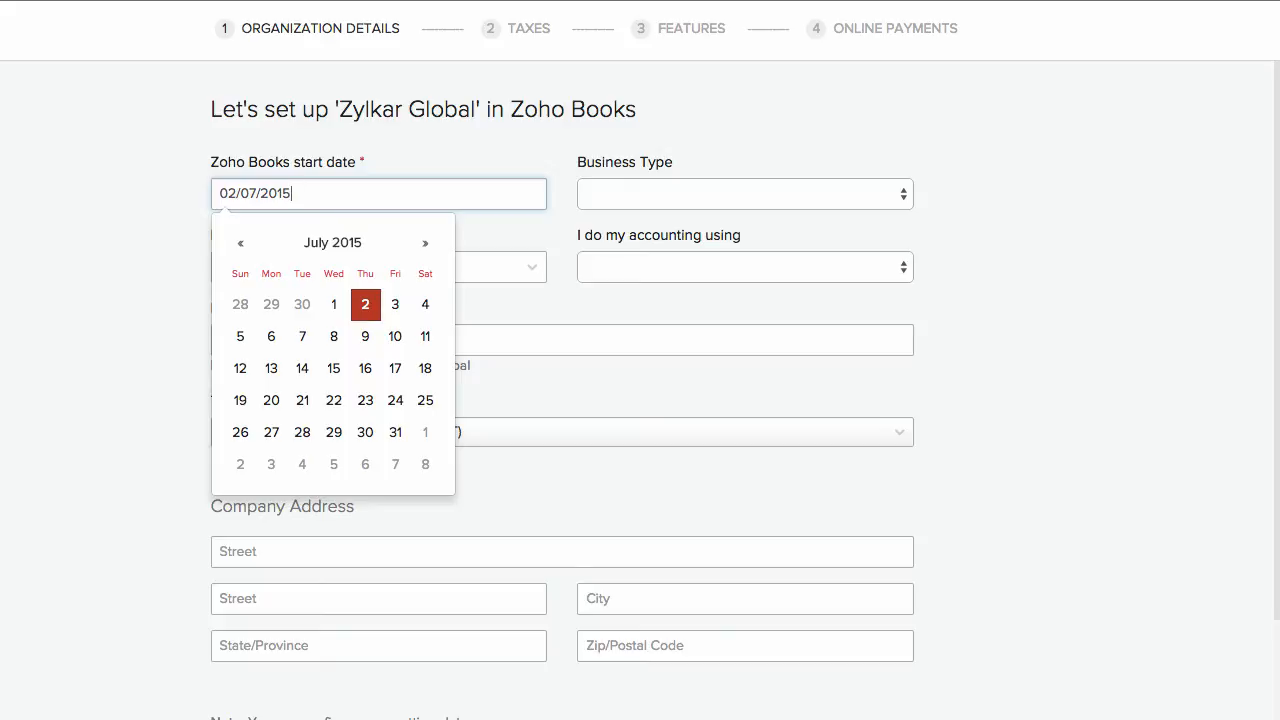
mouse_move(364, 192)
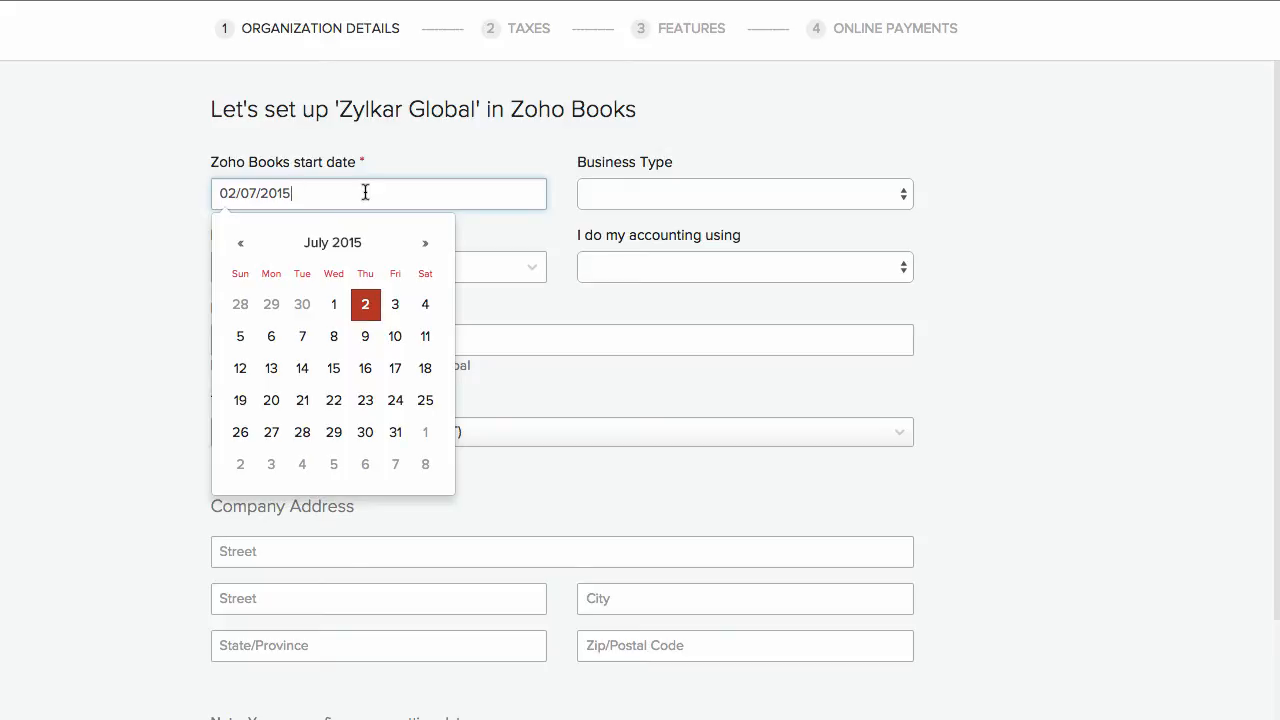
left_click(744, 192)
type("Mar")
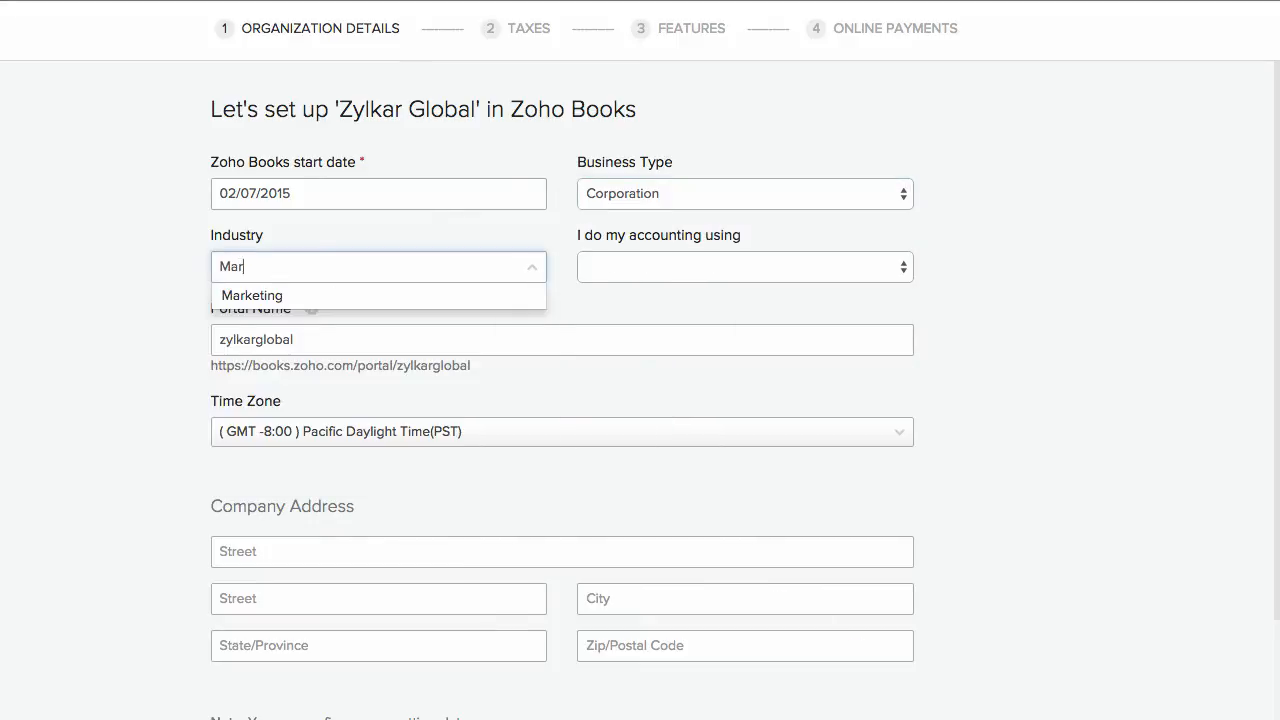
left_click(252, 296)
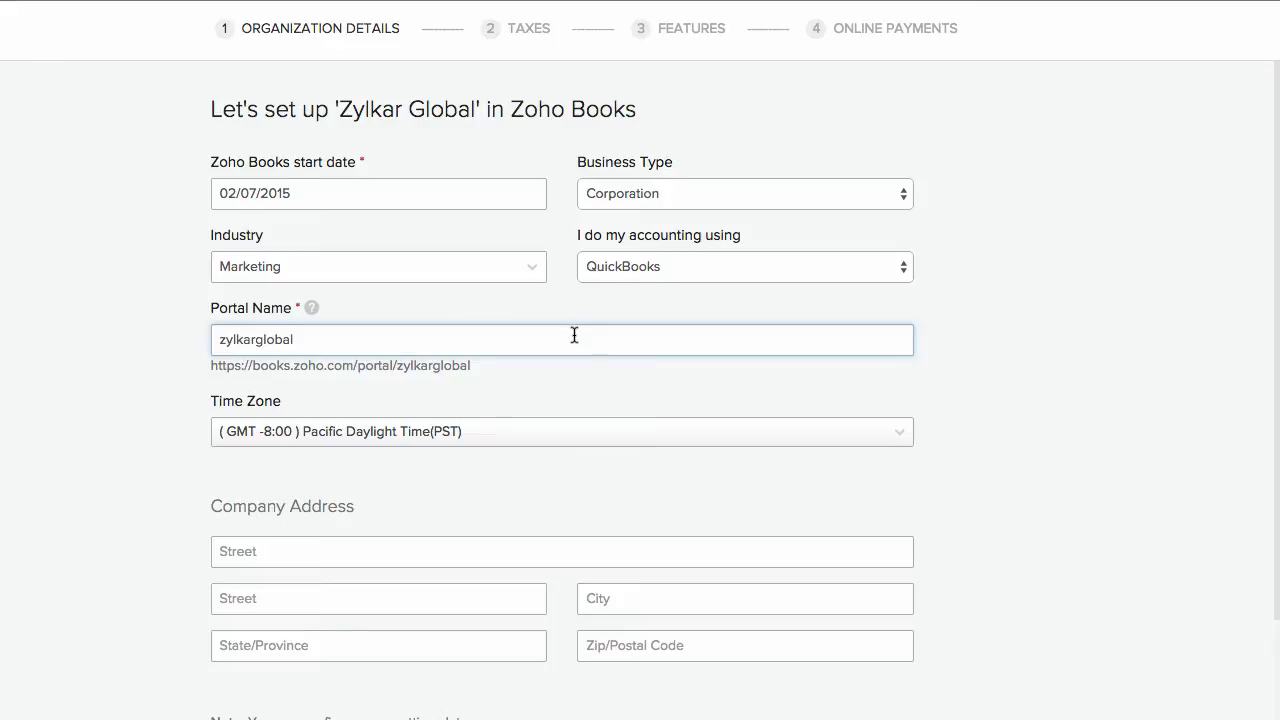
left_click(562, 432)
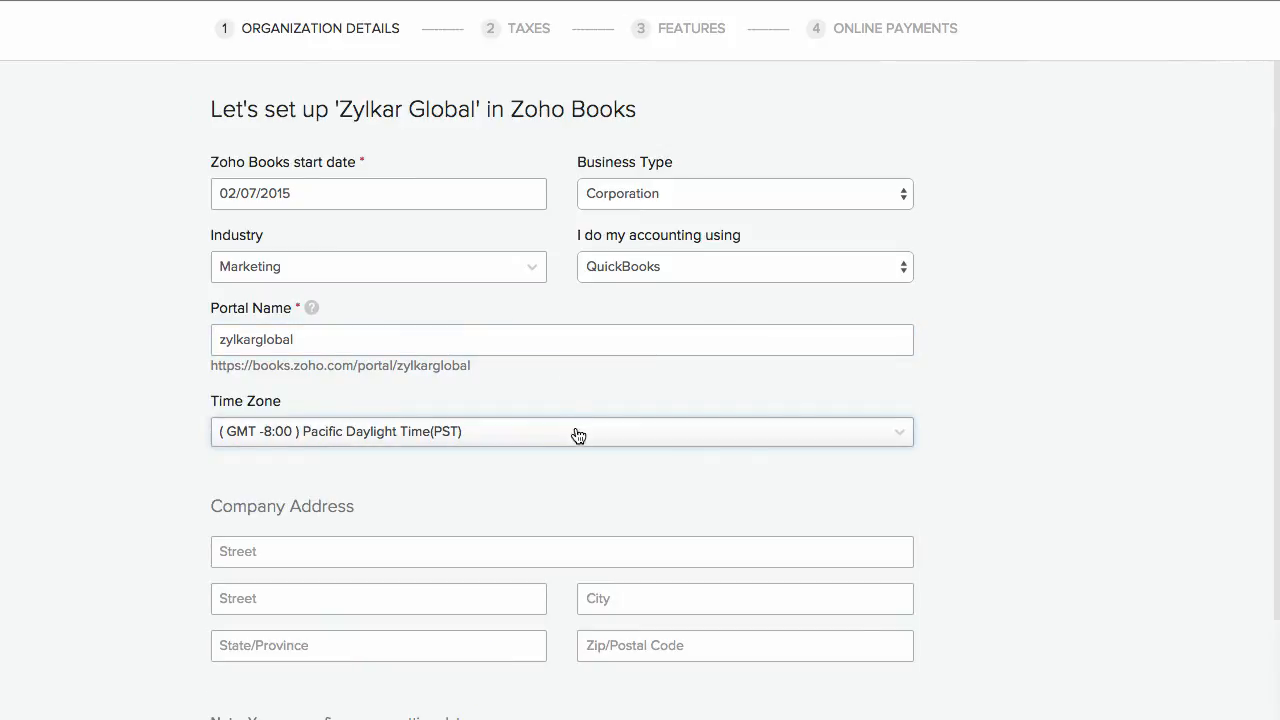
scroll("down", 3)
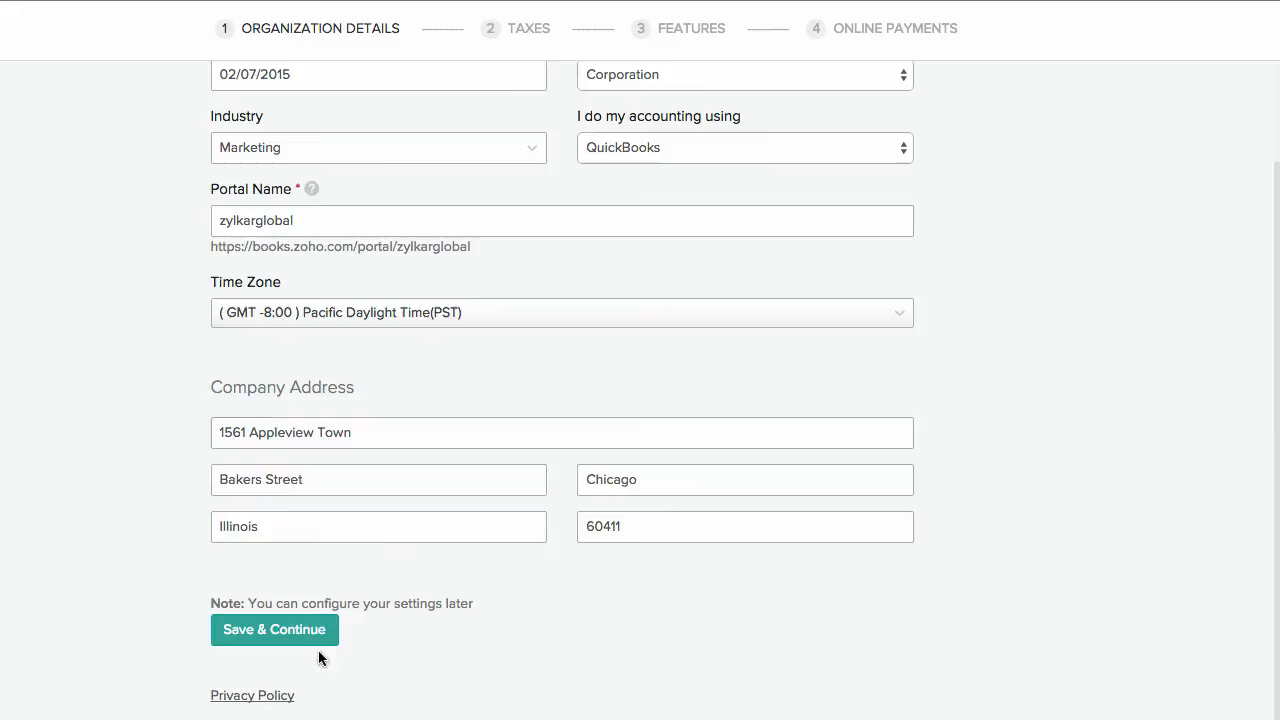
Save the organization details and enter a tax named Vat with a 9% rate.
left_click(274, 628)
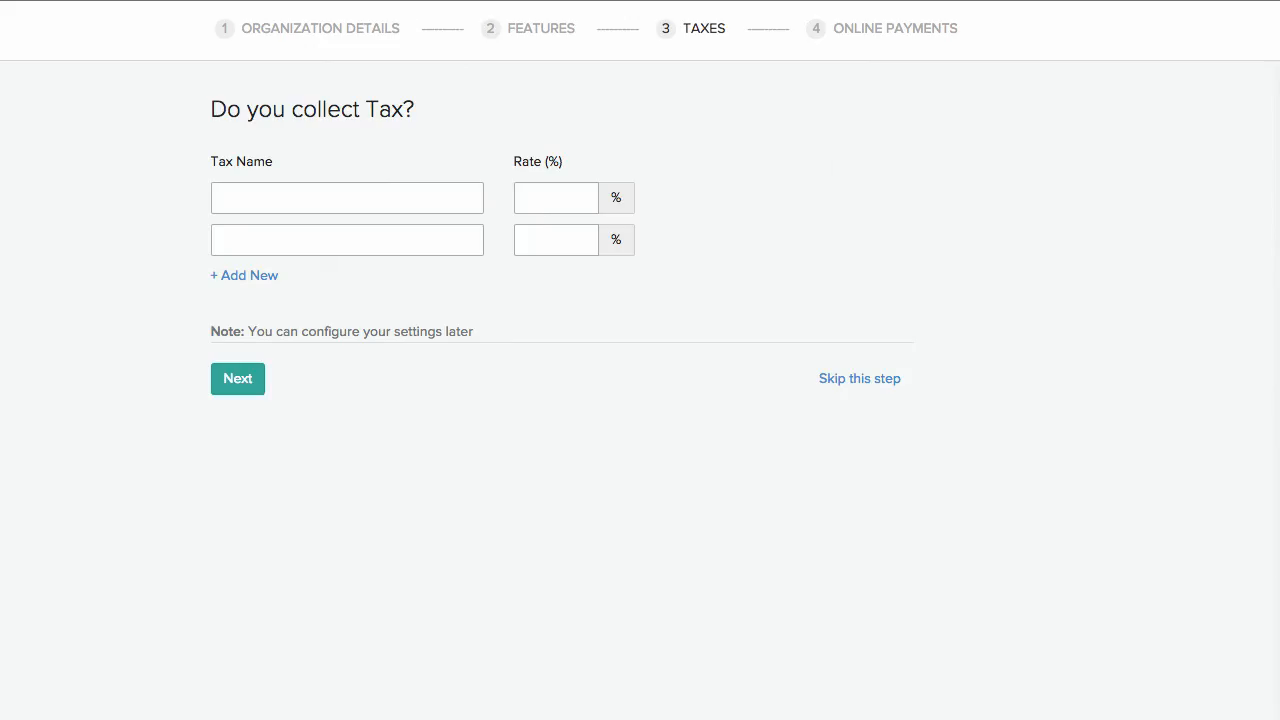
type("Va")
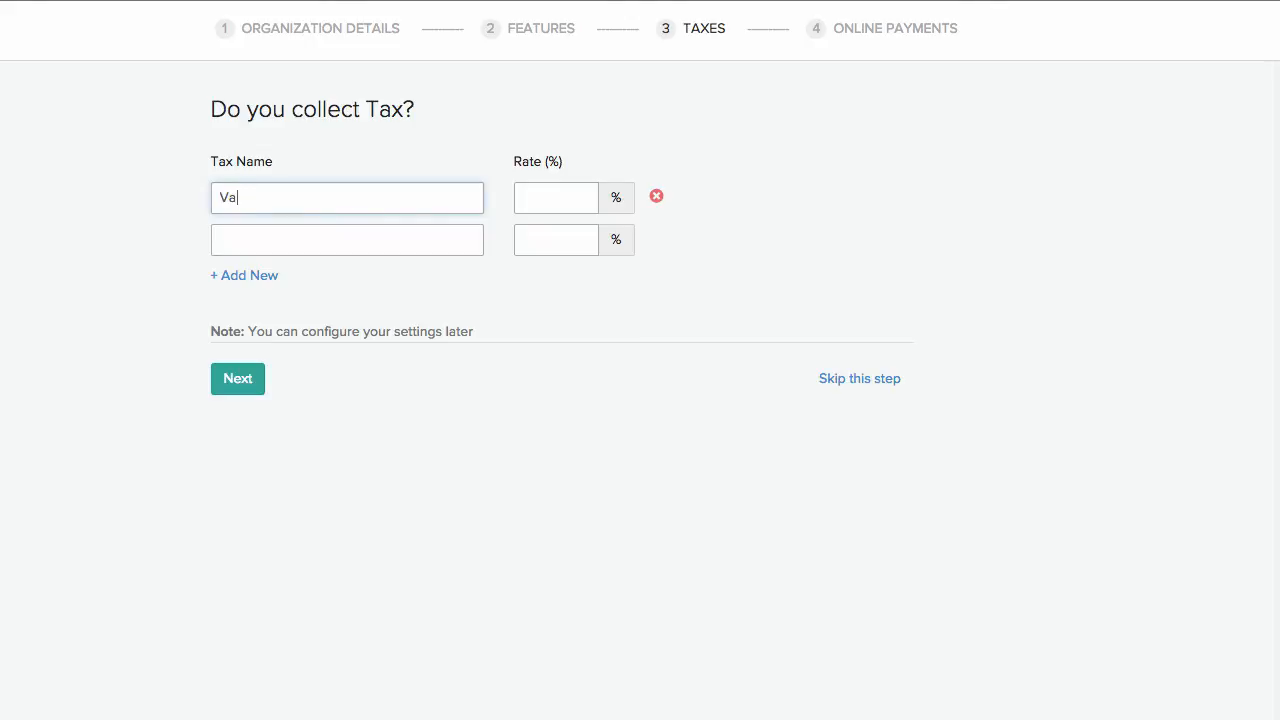
left_click(556, 198)
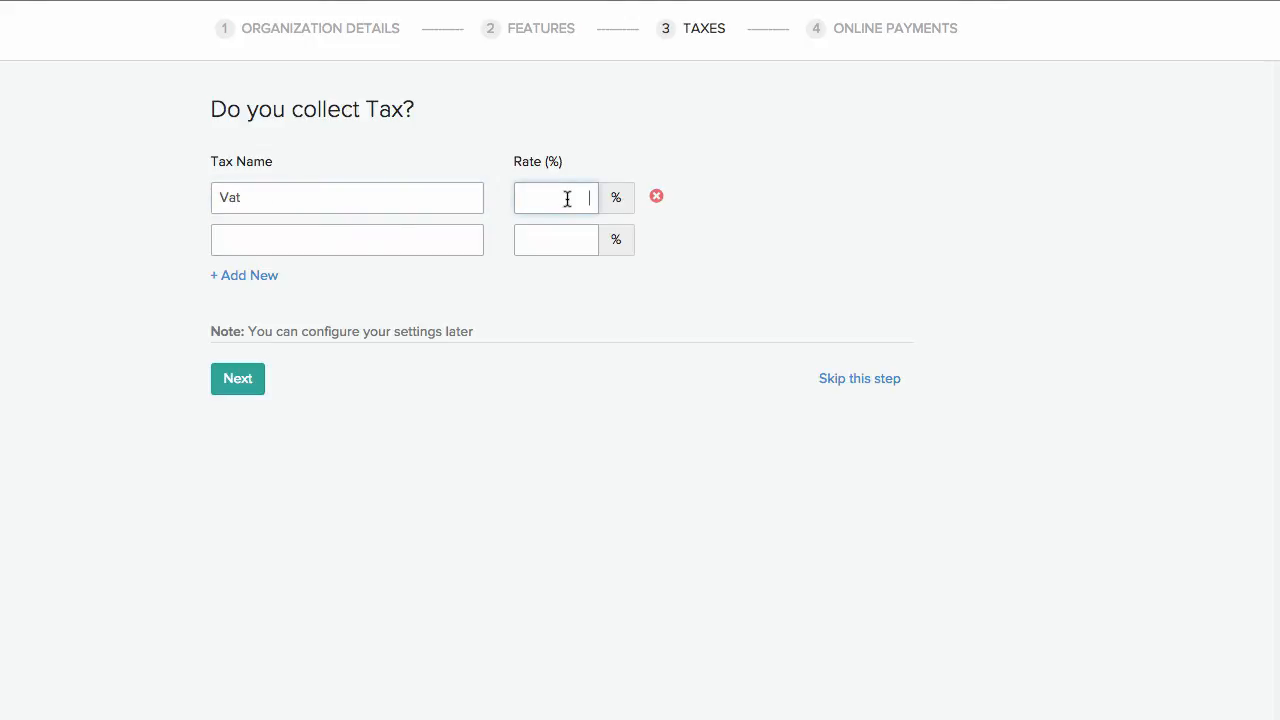
type("9")
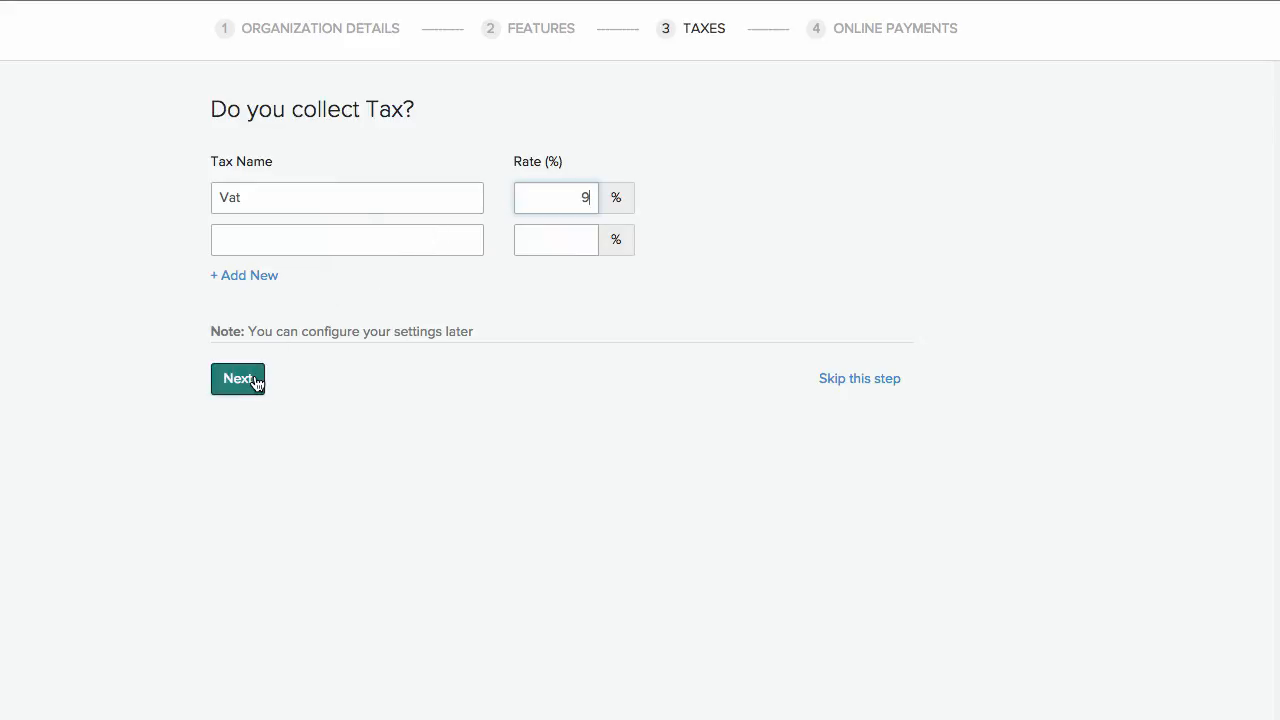
Save the Vat tax and enable Sales Orders, Purchase Orders and Retainer Invoices modules.
left_click(238, 378)
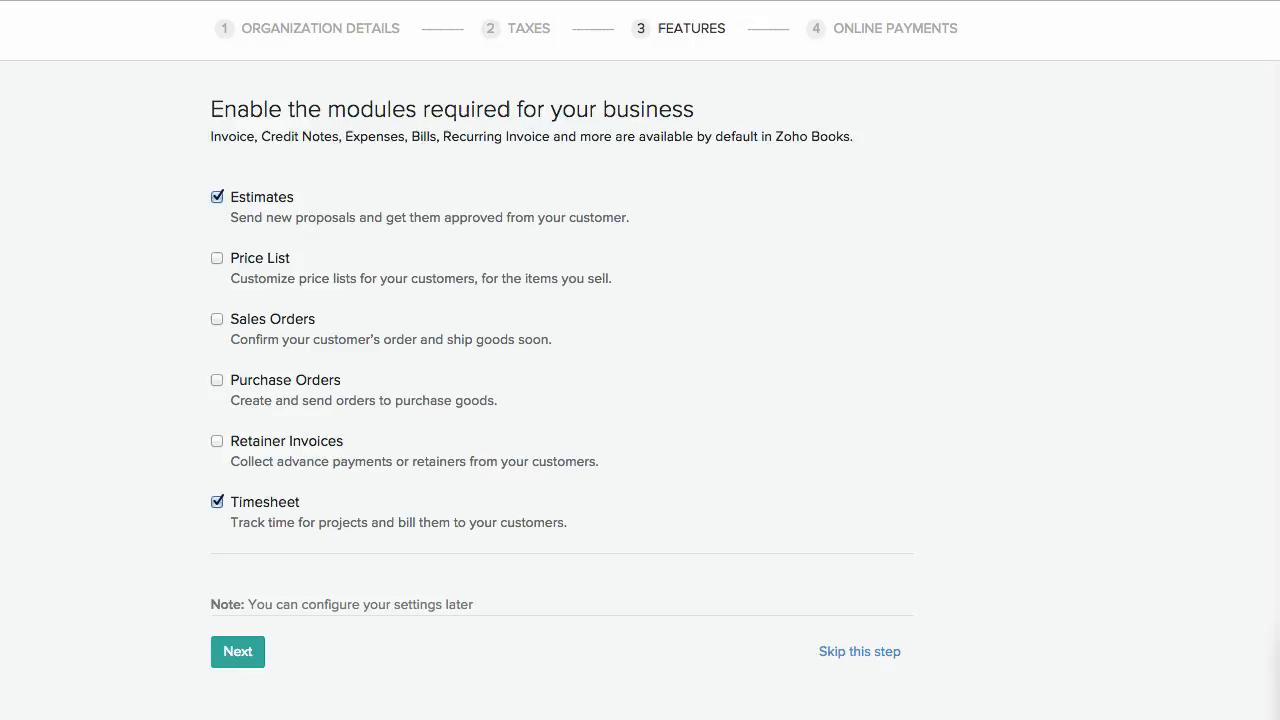
mouse_move(424, 188)
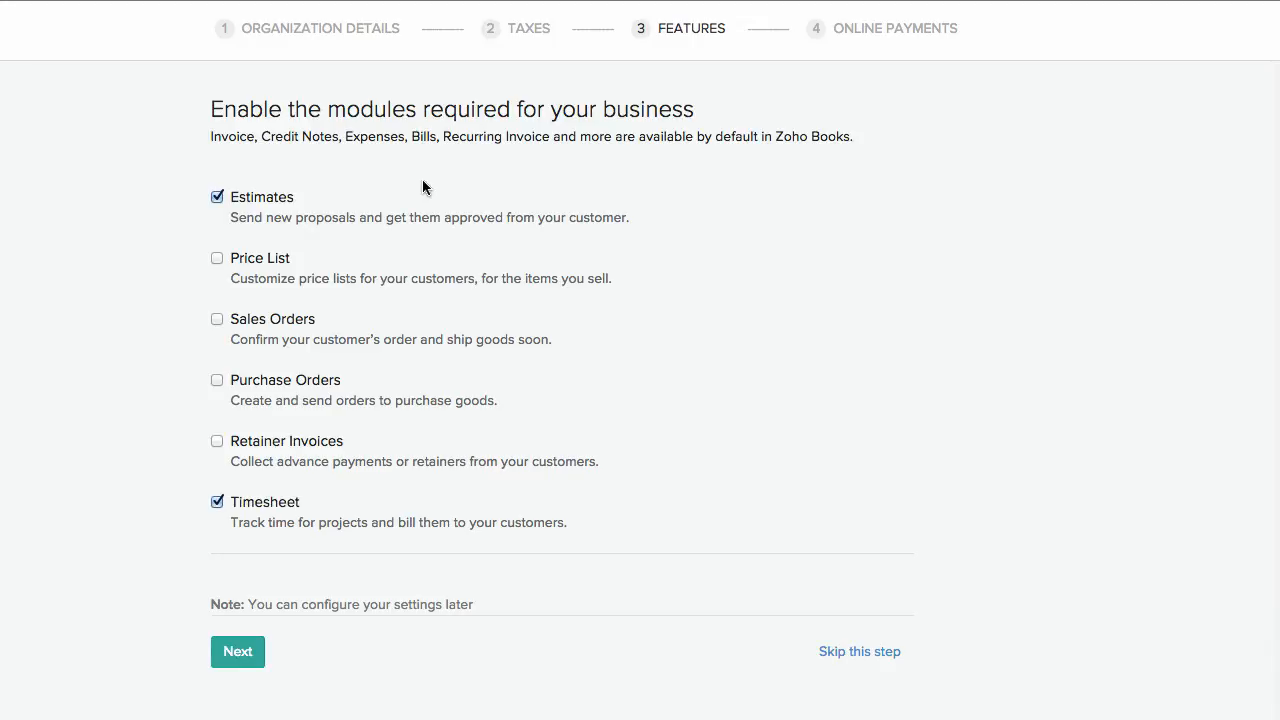
left_click(216, 320)
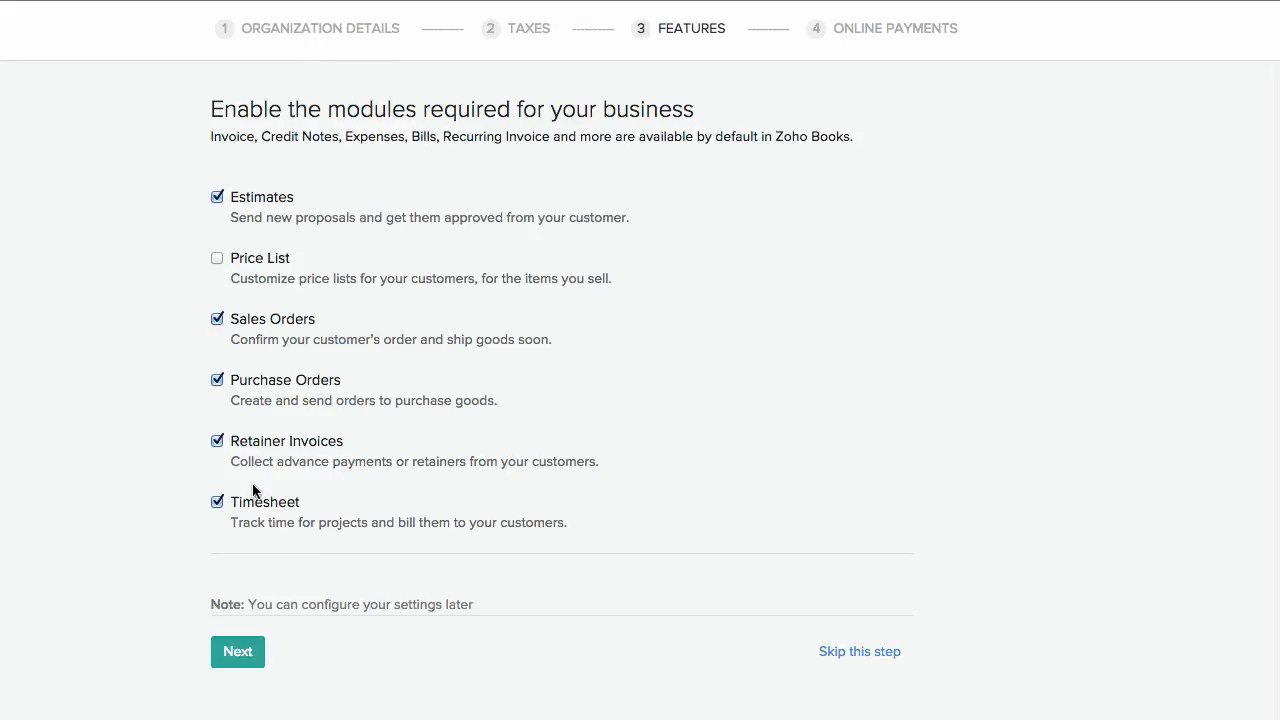
mouse_move(252, 512)
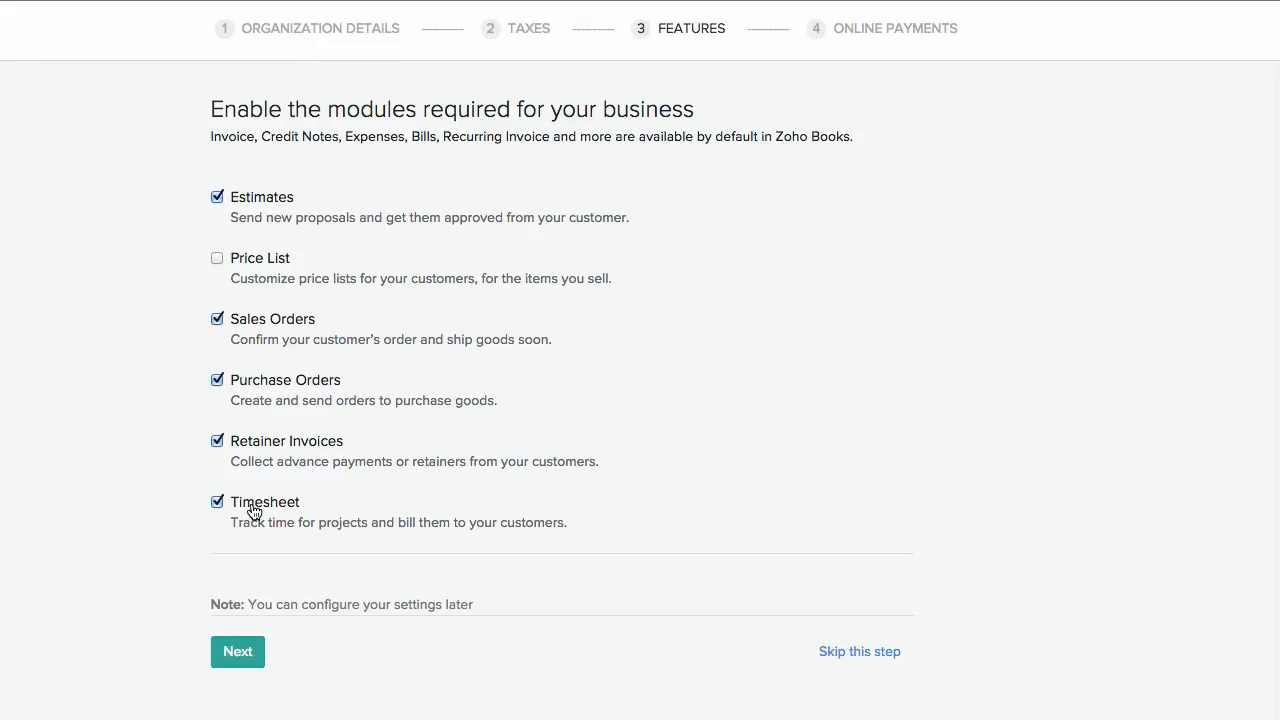
mouse_move(250, 540)
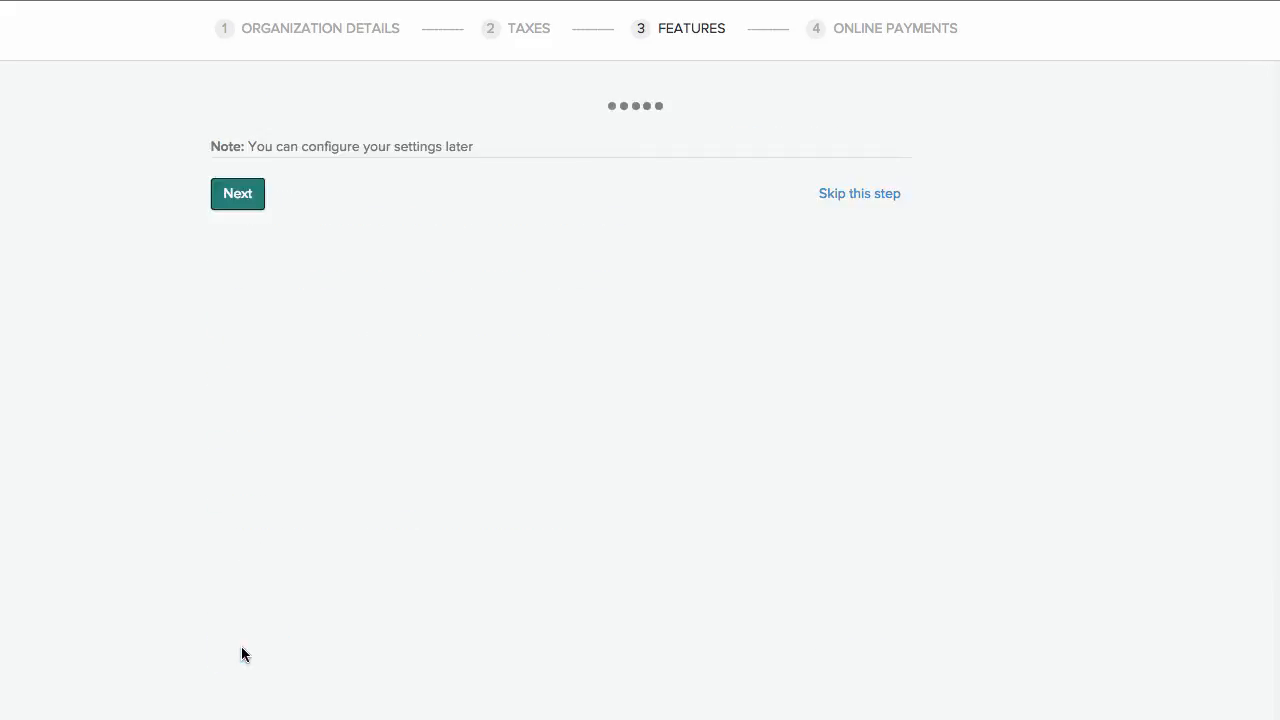
Continue to Online Payments and choose Setup Now for the PayPal gateway.
left_click(236, 192)
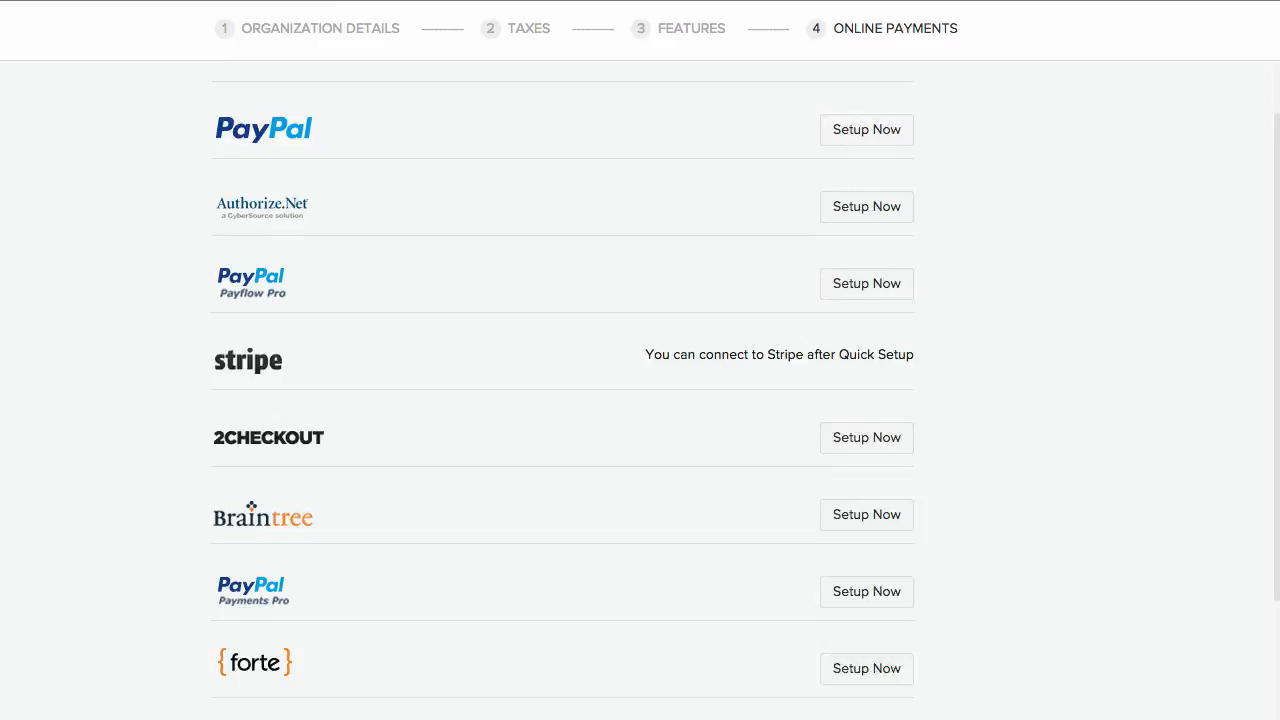
scroll("down", 3)
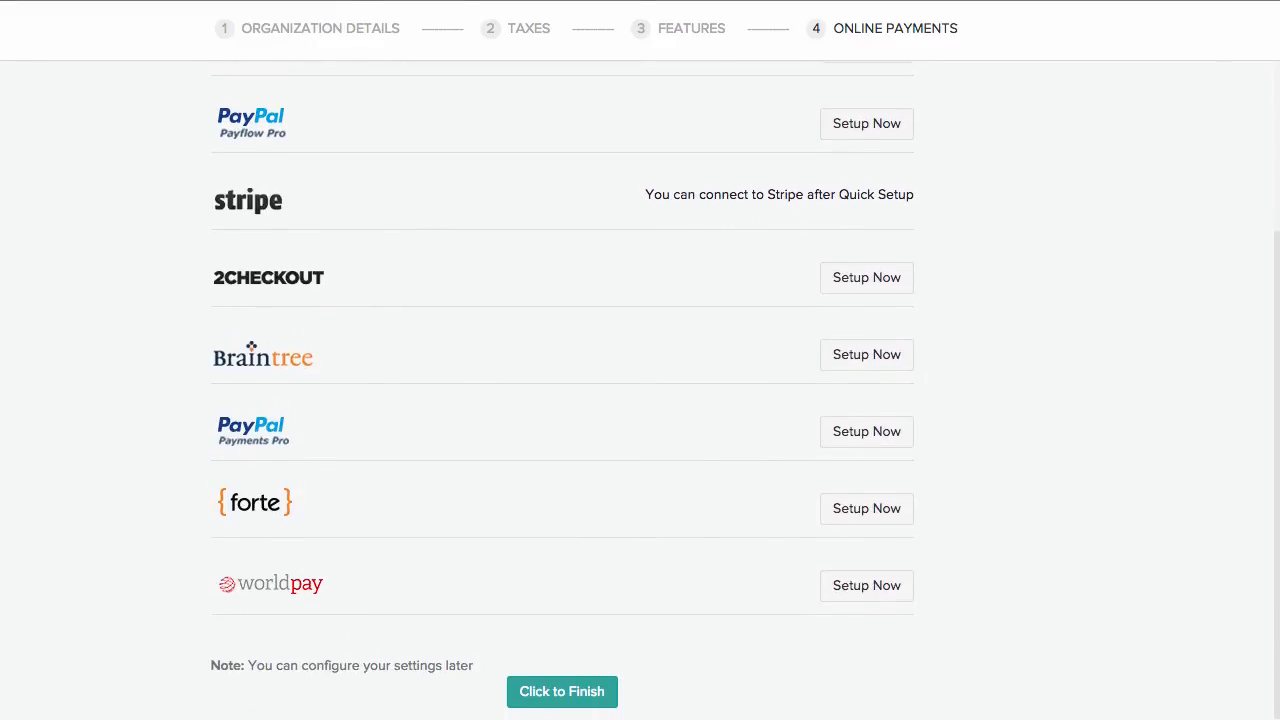
scroll("up", 3)
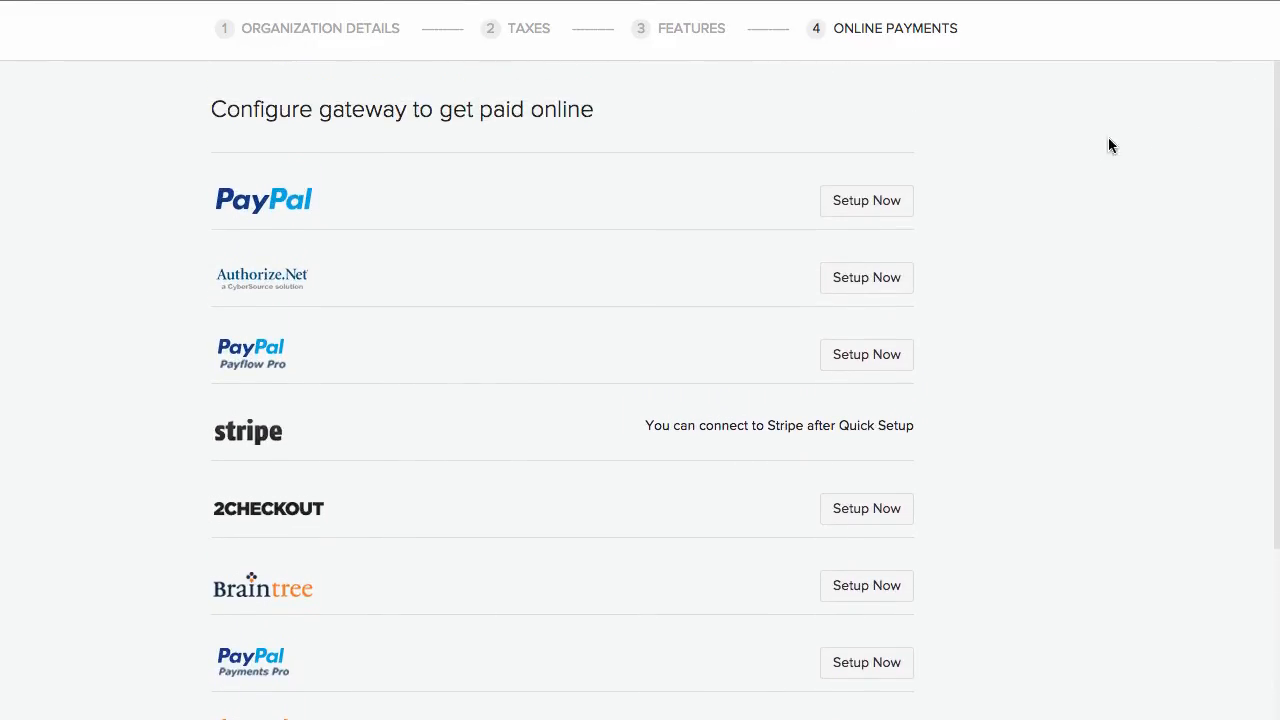
left_click(864, 200)
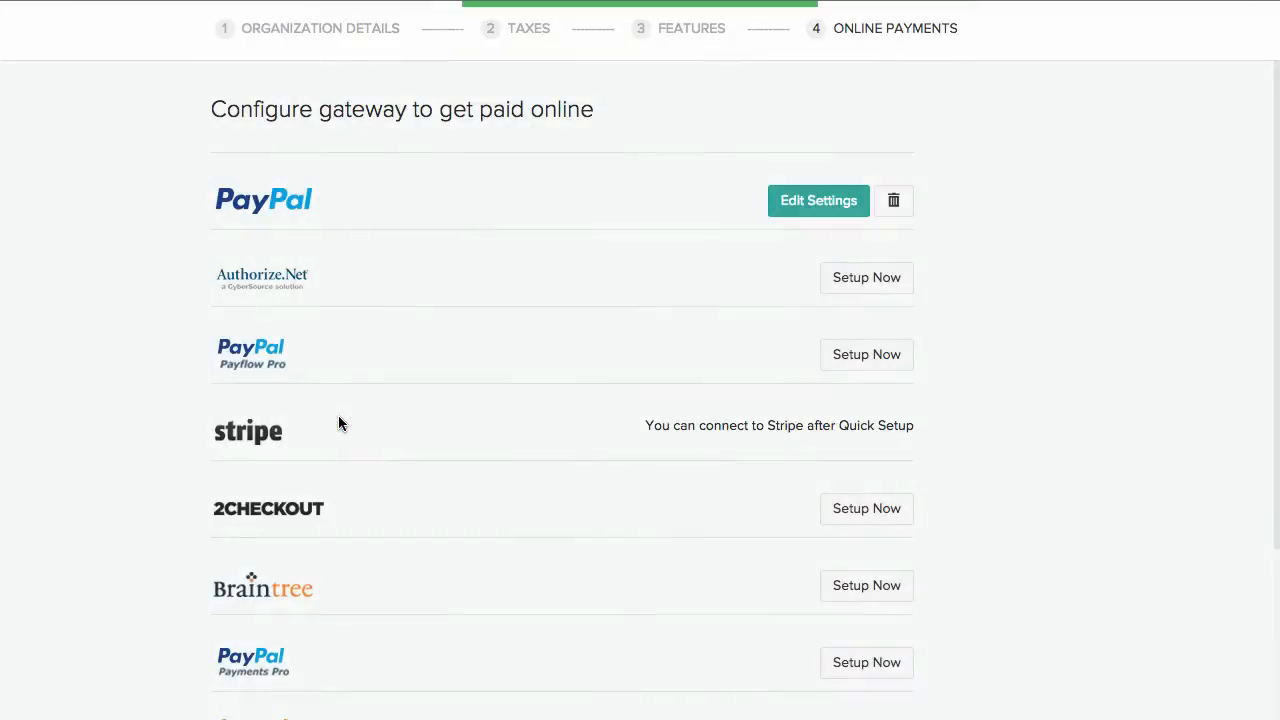
scroll("down", 3)
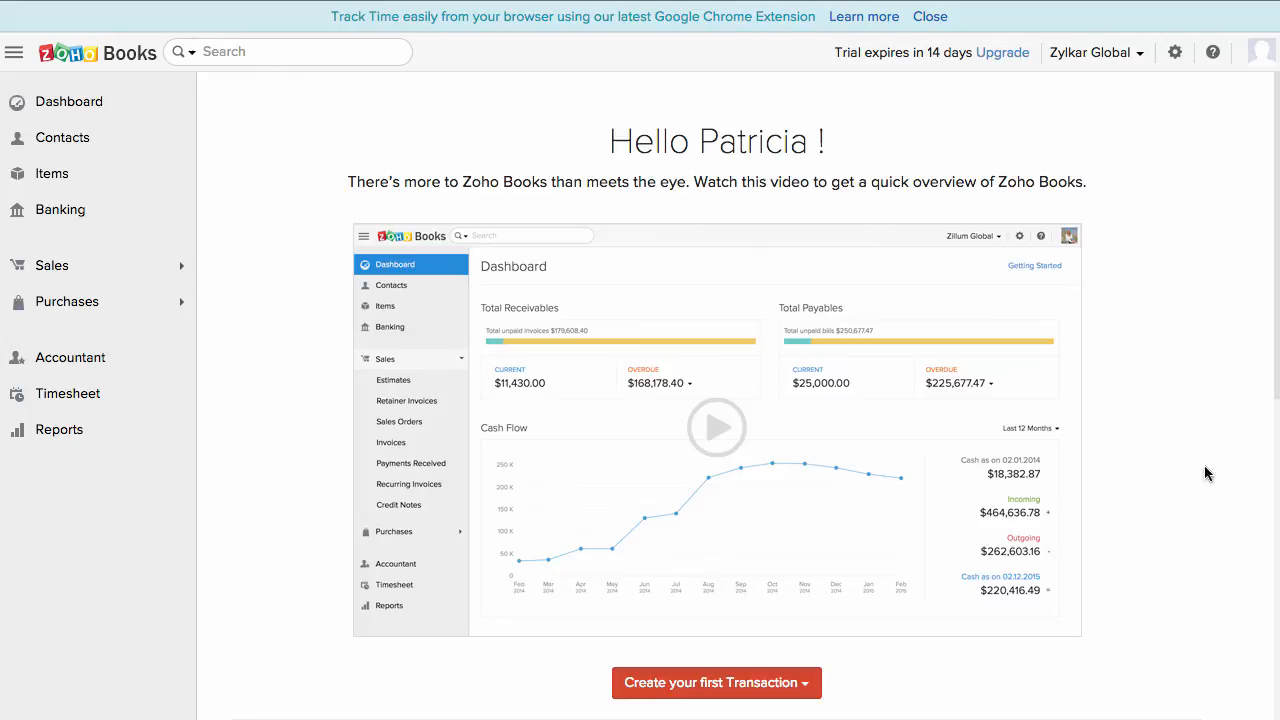
Show the settings dropdown from the gear icon on the dashboard.
left_click(1176, 52)
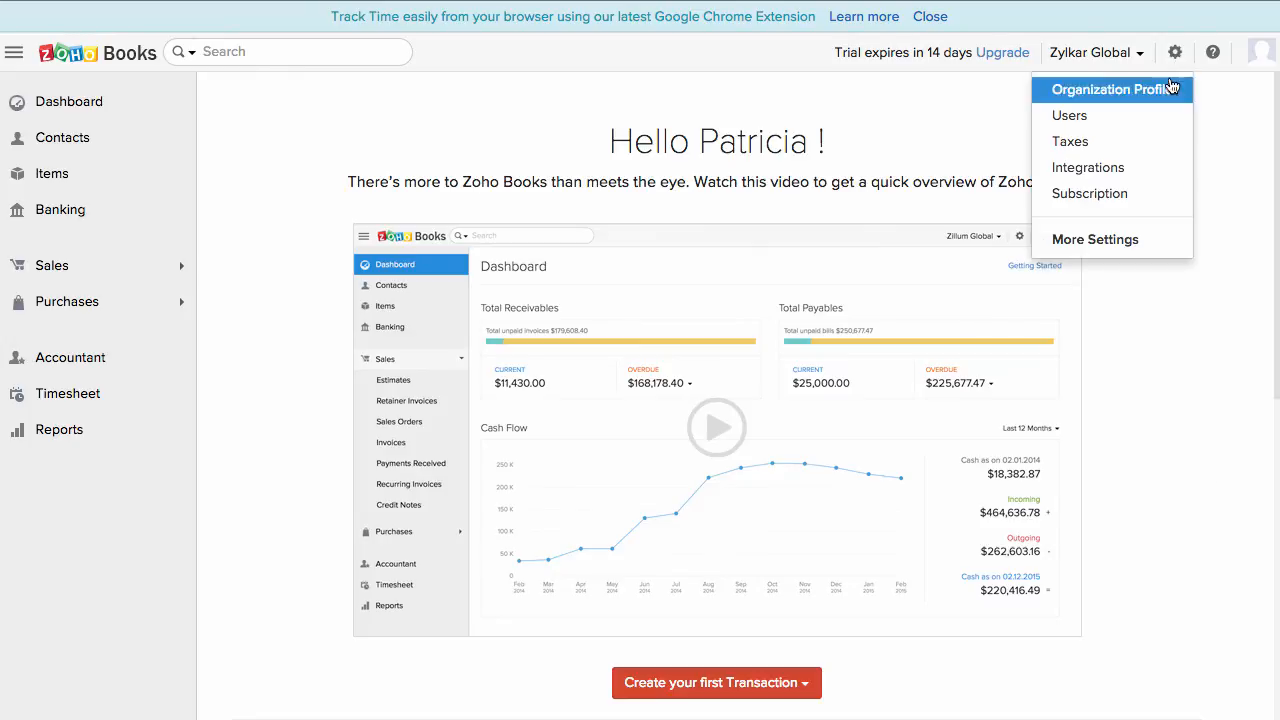
mouse_move(1096, 240)
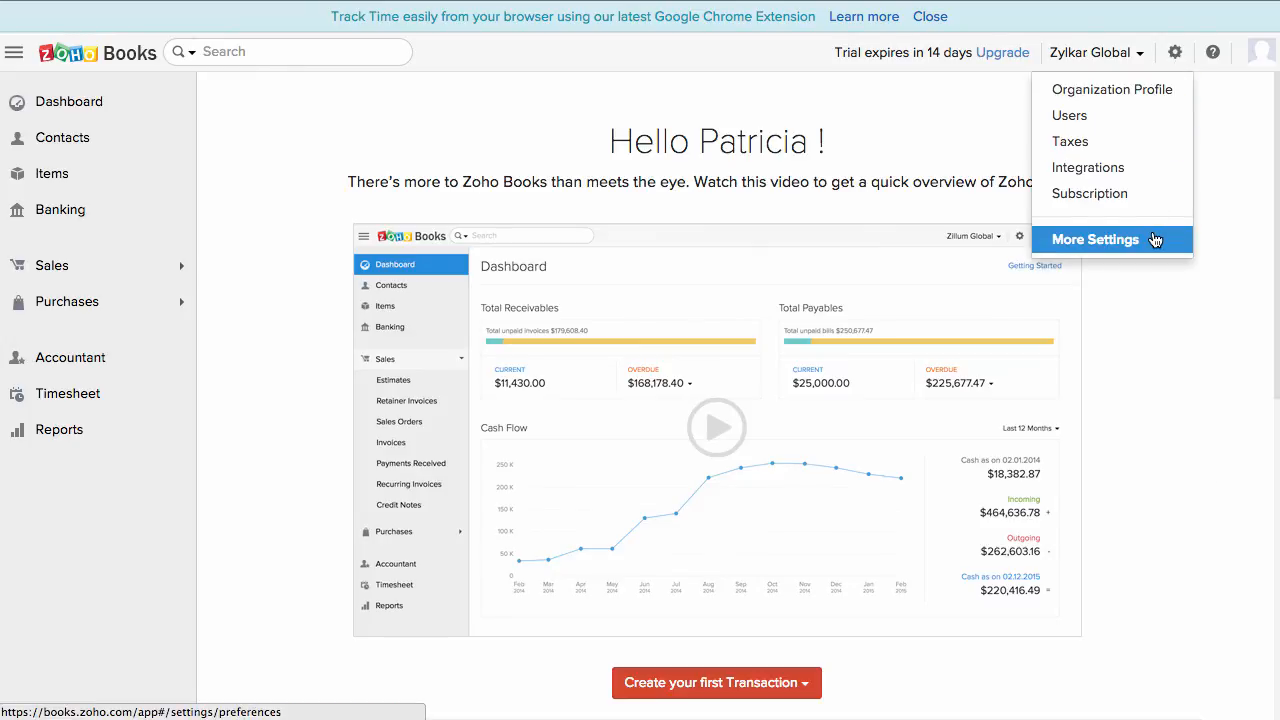